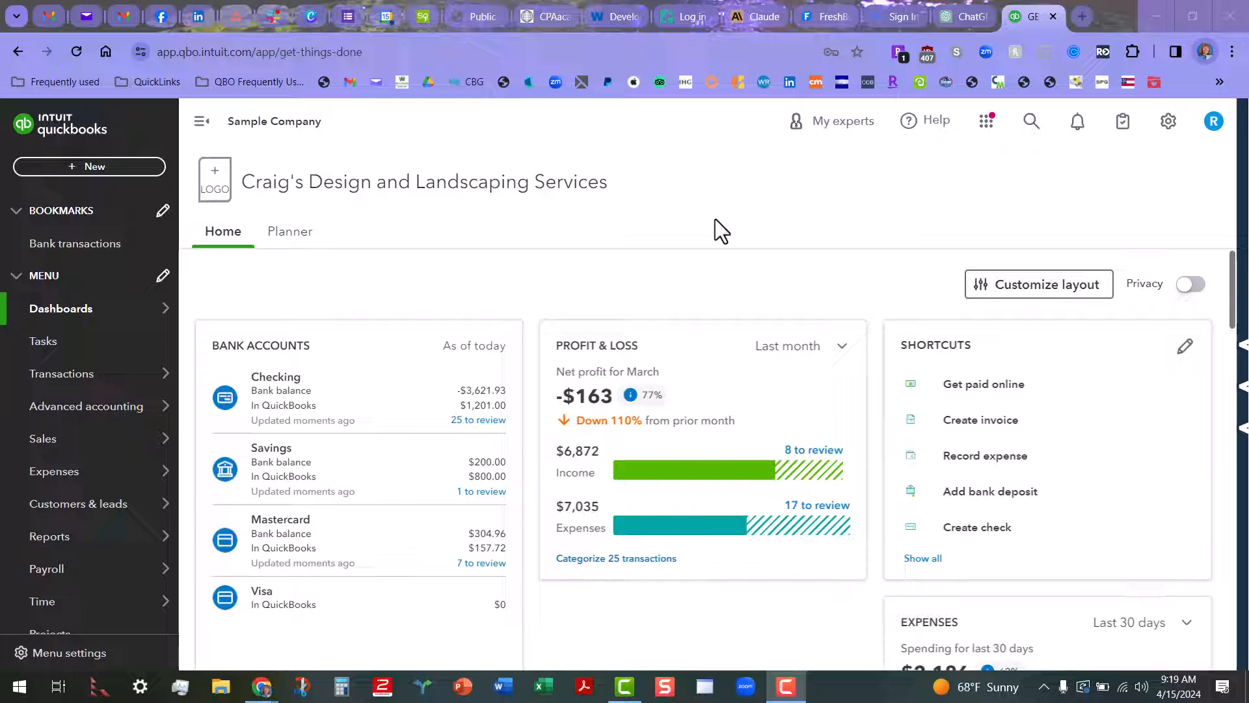
Step: Open Bank transactions and scroll through the 25 Checking items awaiting review
{"action": "left_click", "coordinate": [61, 374]}
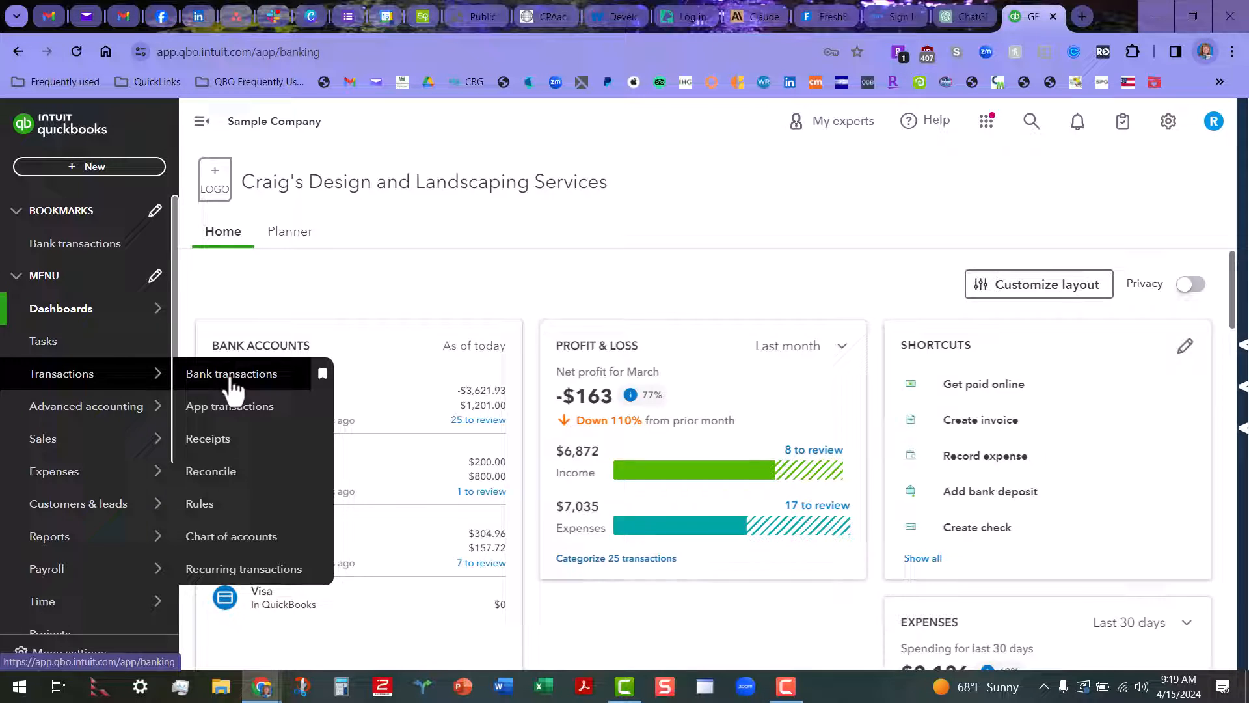
{"action": "left_click", "coordinate": [231, 373]}
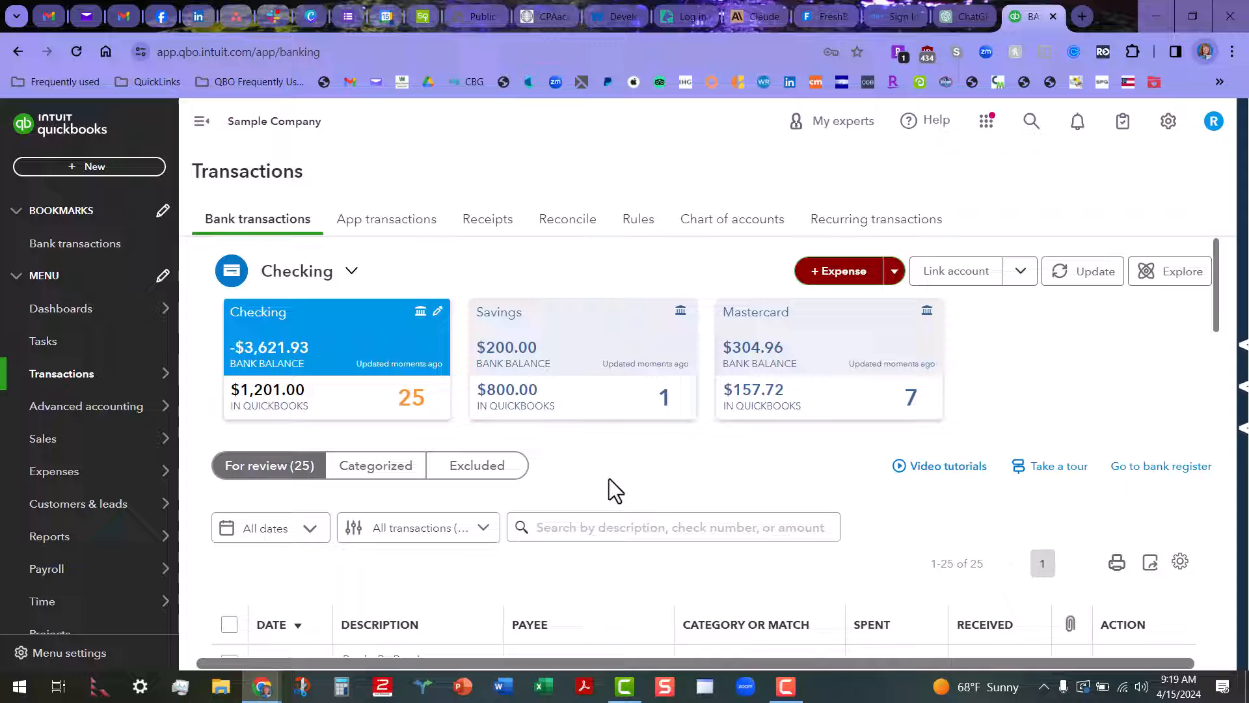
{"action": "scroll", "scroll_direction": "down", "scroll_amount": 3}
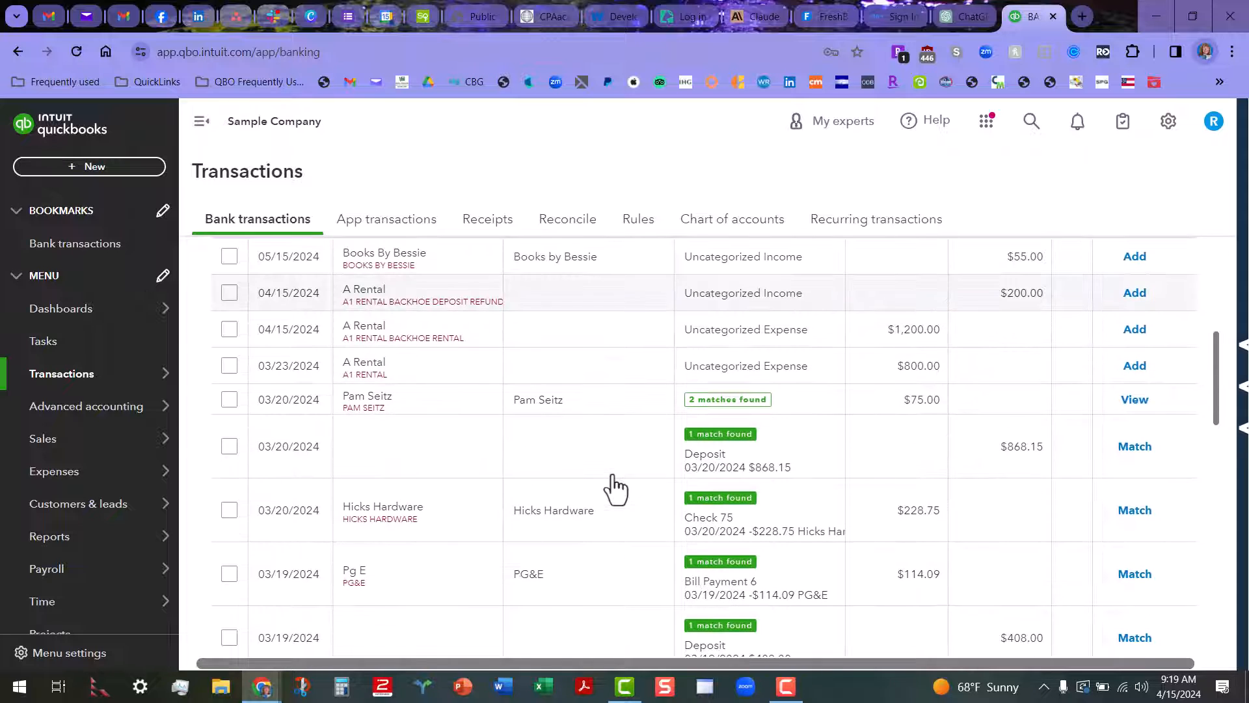
{"action": "scroll", "scroll_direction": "down", "scroll_amount": 3}
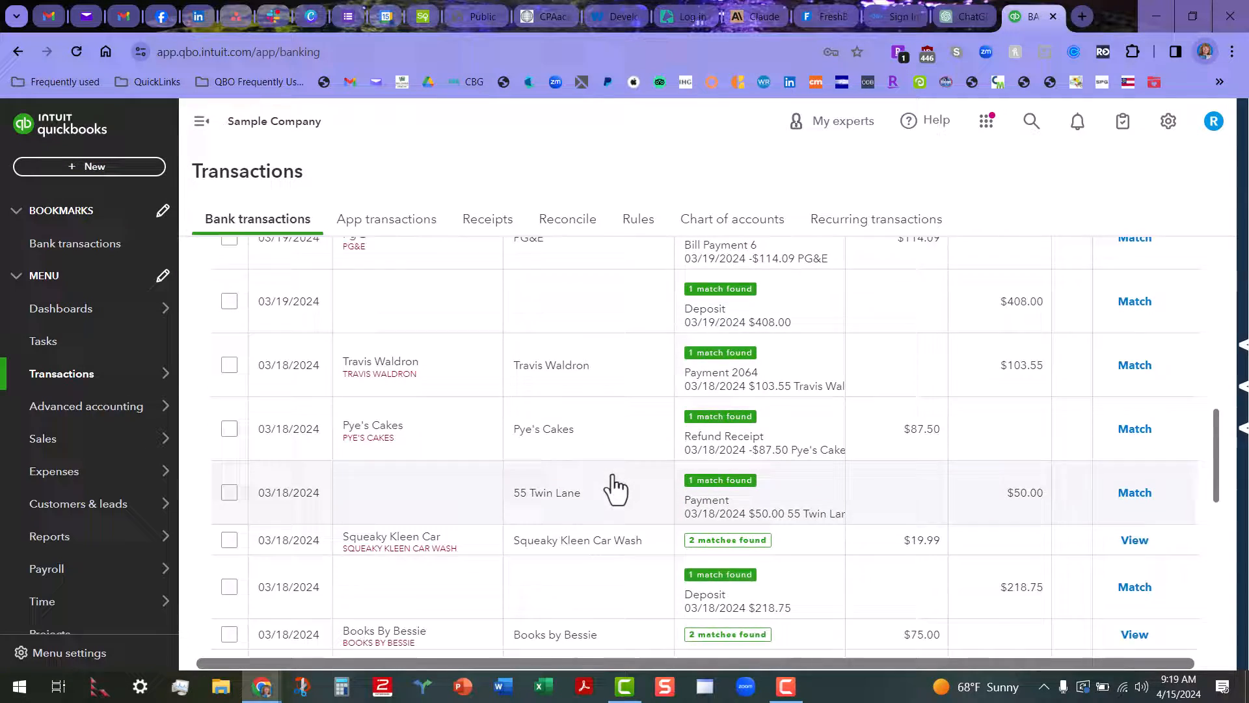
{"action": "scroll", "scroll_direction": "down", "scroll_amount": 3}
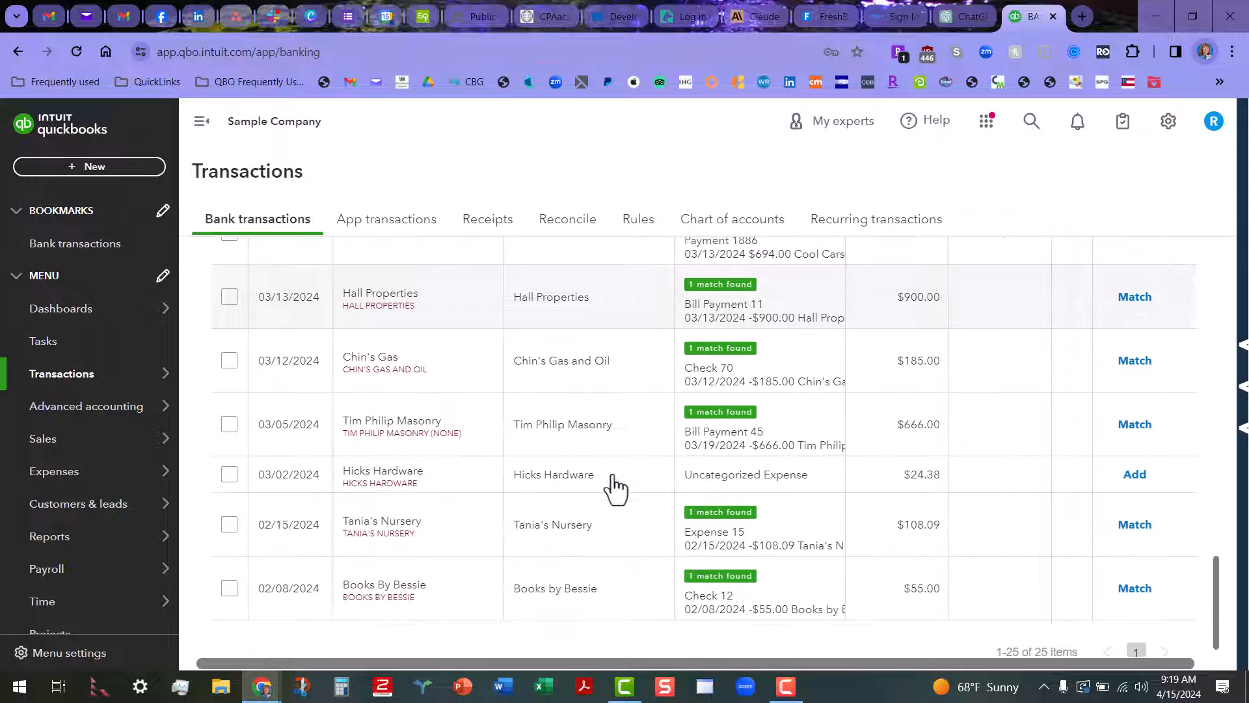
{"action": "scroll", "scroll_direction": "up", "scroll_amount": 3}
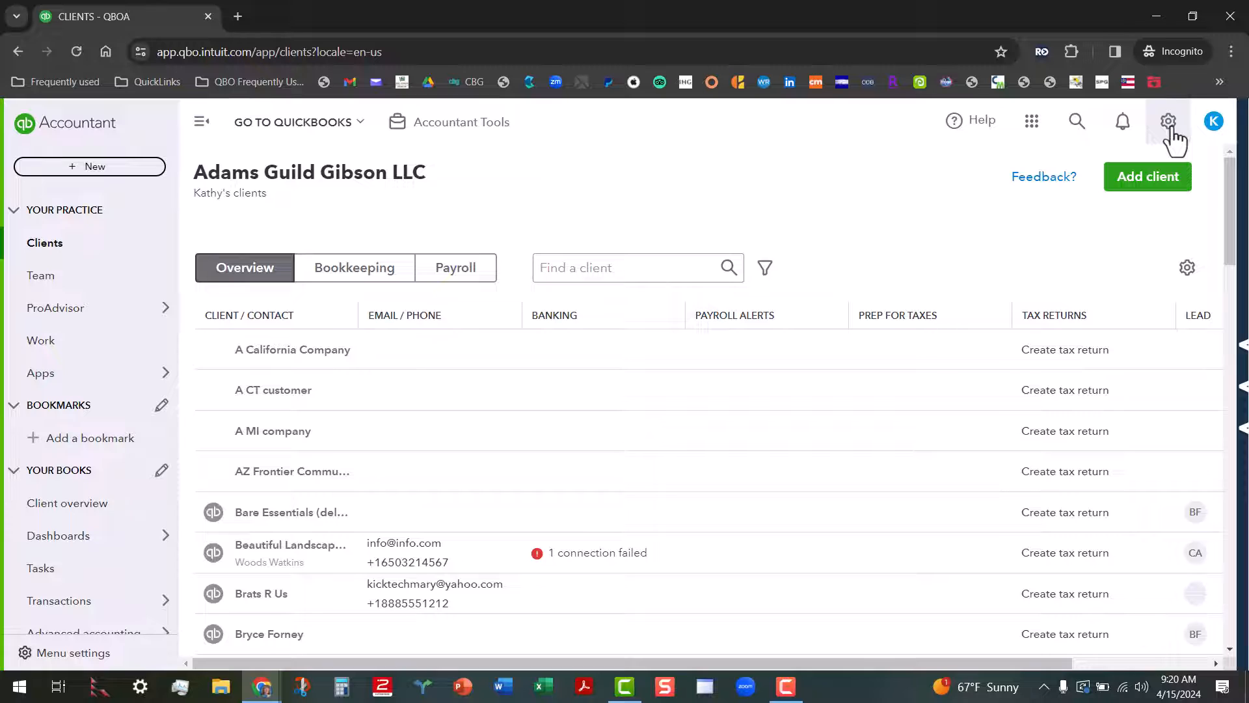
Step: Open the gear menu showing settings, lists, tools and the Sample company option
{"action": "left_click", "coordinate": [1168, 121]}
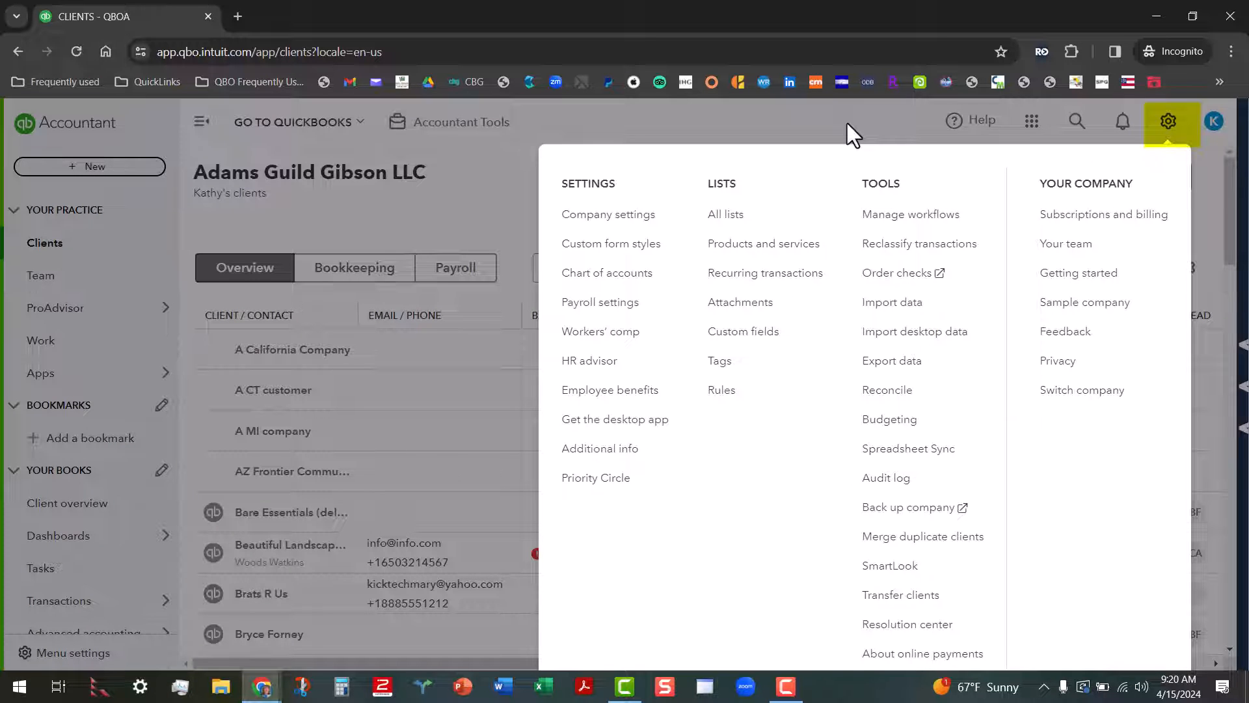
{"action": "mouse_move", "coordinate": [874, 163]}
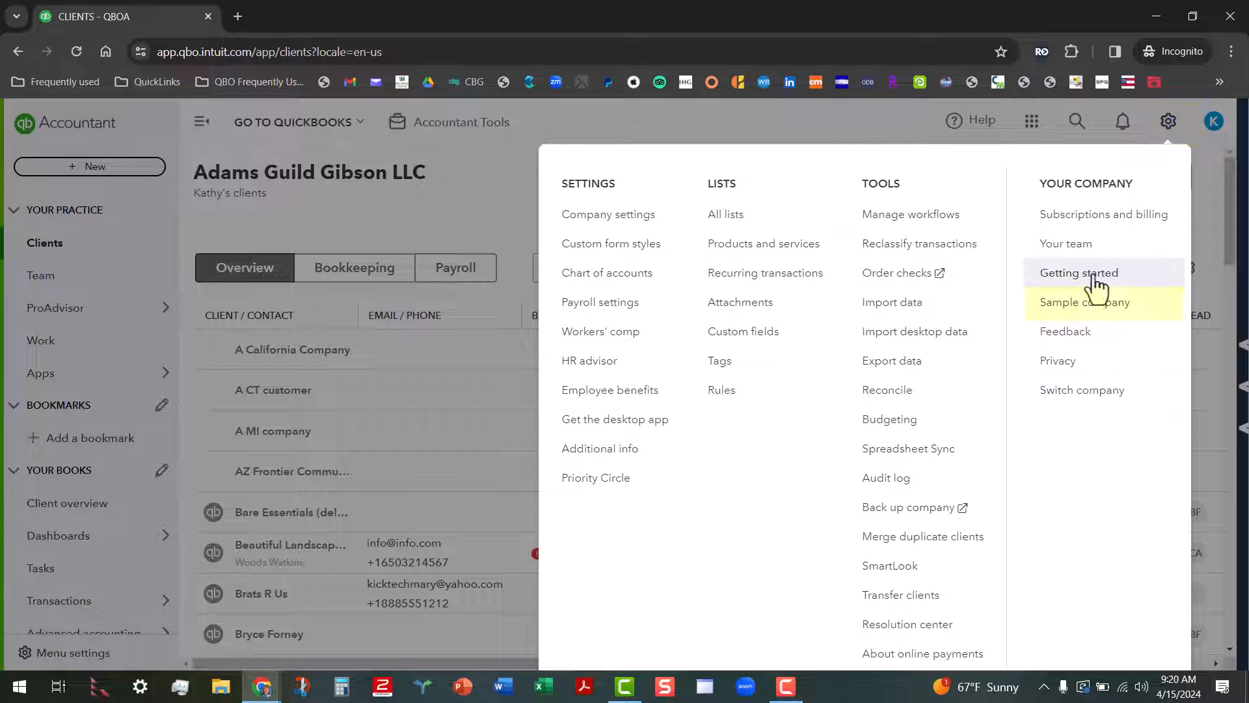
{"action": "mouse_move", "coordinate": [1085, 302]}
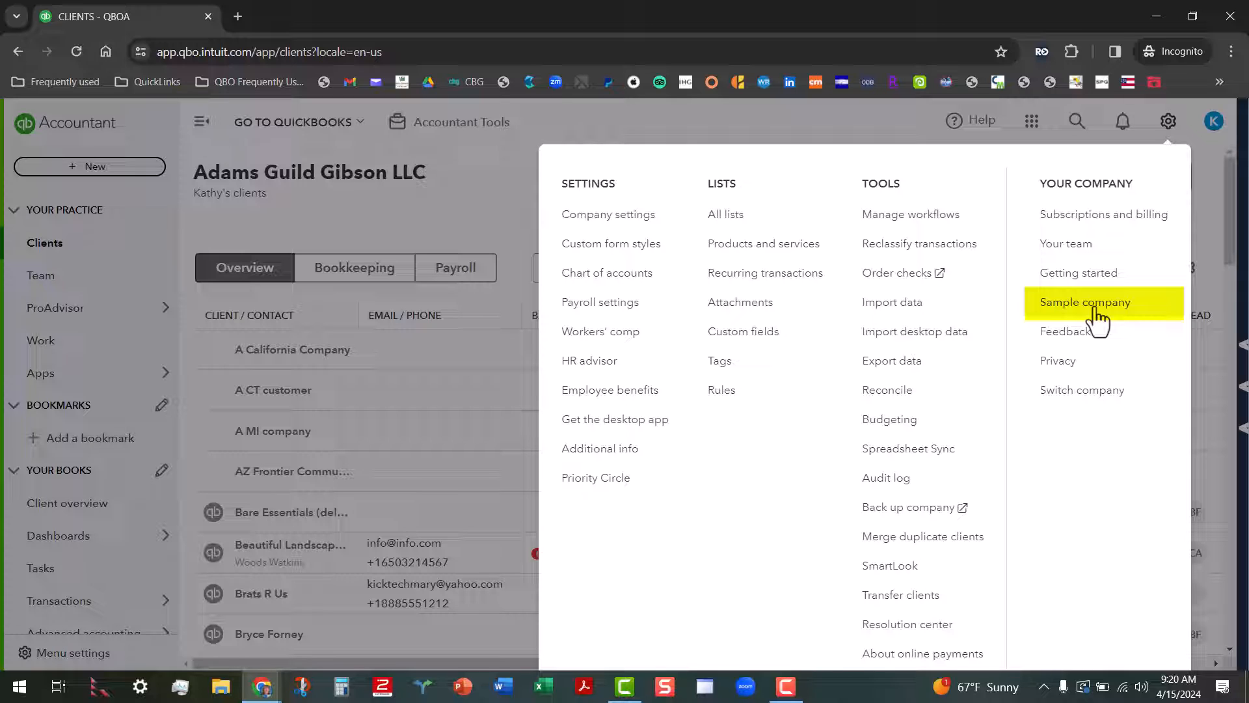
{"action": "mouse_move", "coordinate": [861, 126]}
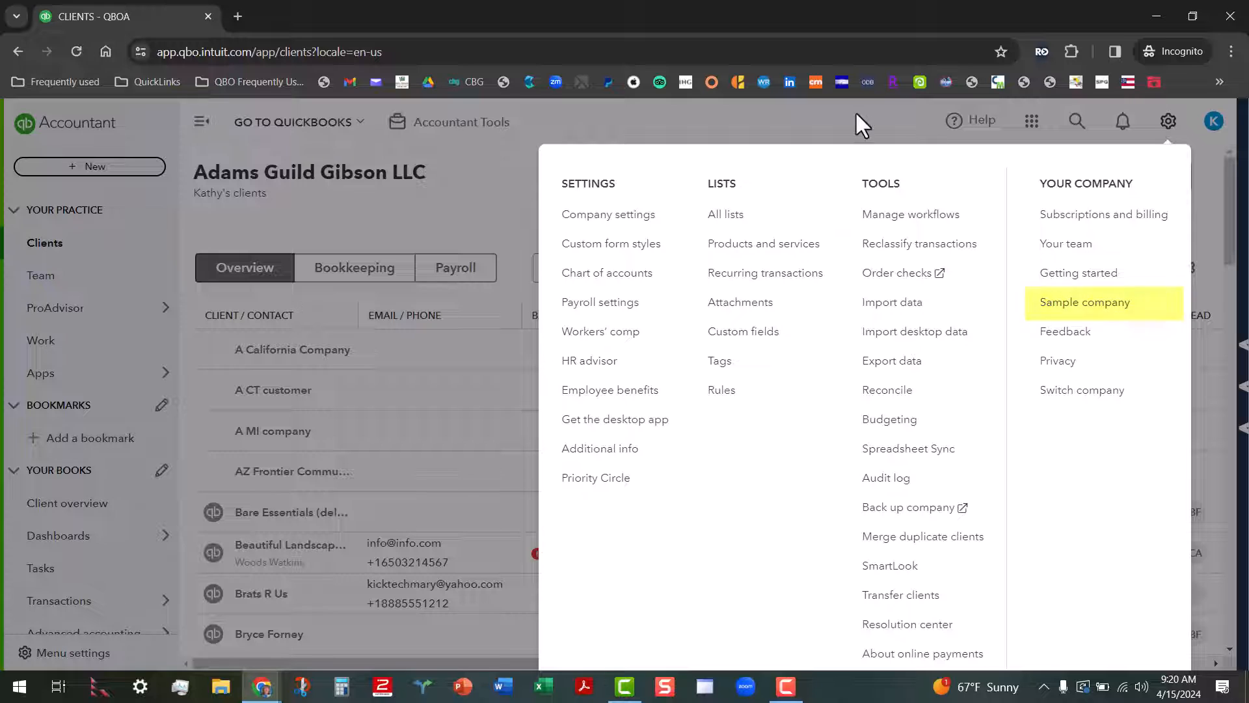